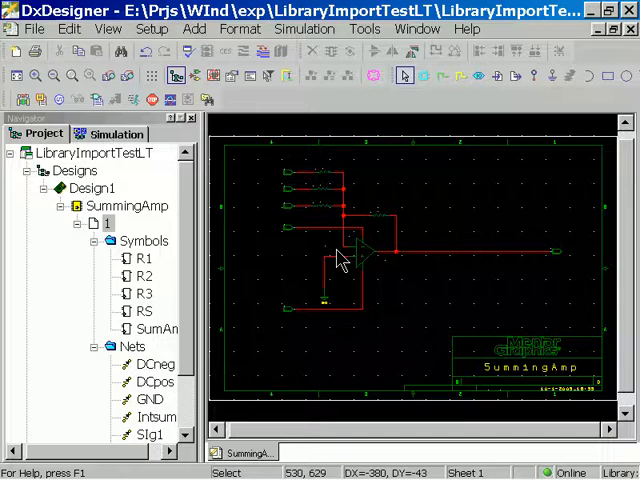
pyautogui.moveTo(364, 282)
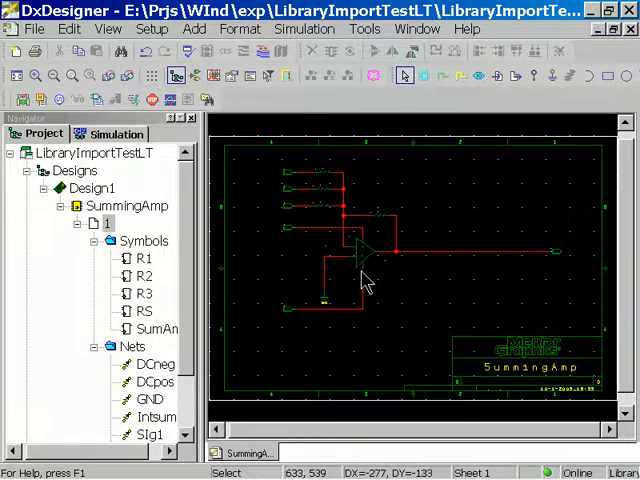
pyautogui.moveTo(356, 276)
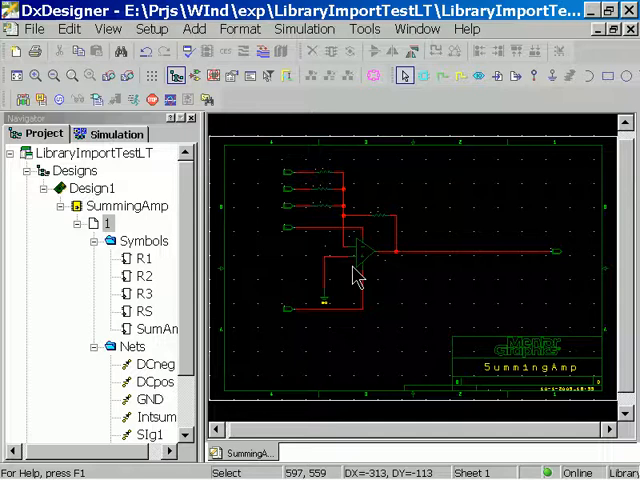
pyautogui.moveTo(360, 278)
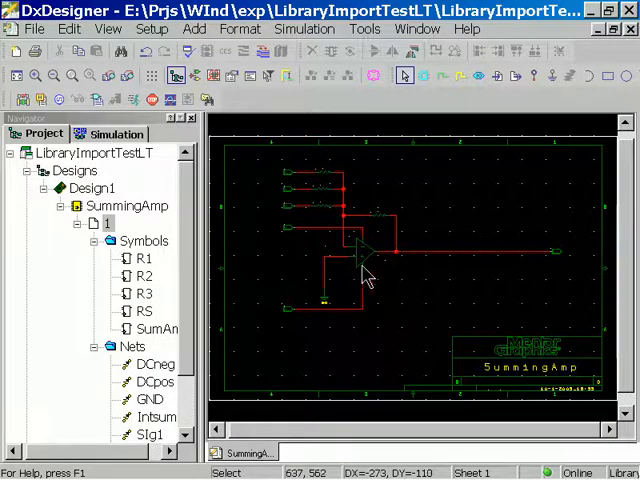
pyautogui.moveTo(378, 300)
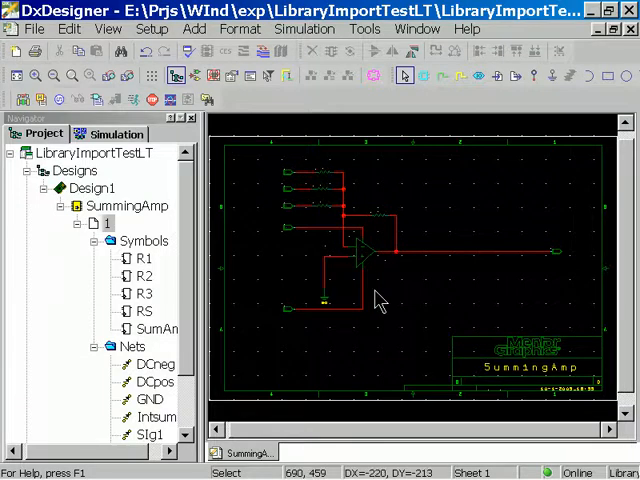
pyautogui.moveTo(262, 248)
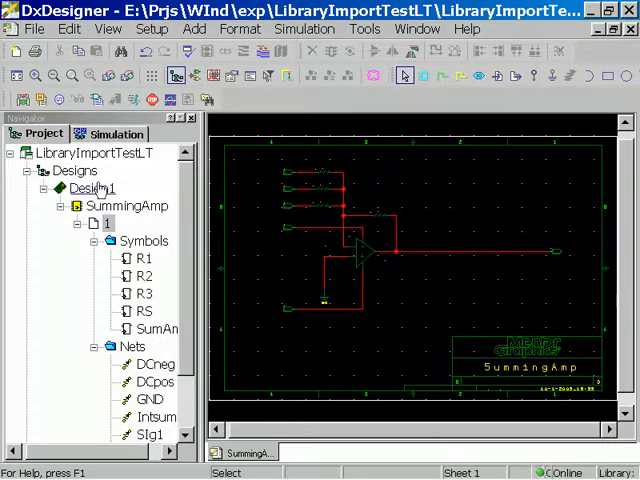
# Delete the existing NegDC, PosDC, Wave1, Wave2 and Wave3 entries from the Sources list.
pyautogui.click(98, 104)
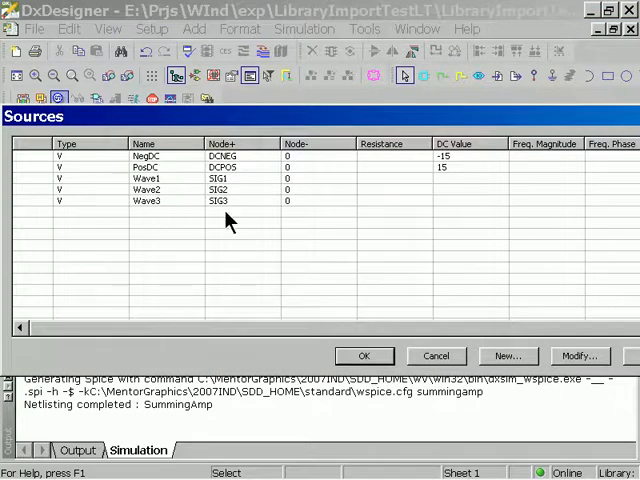
pyautogui.click(144, 156)
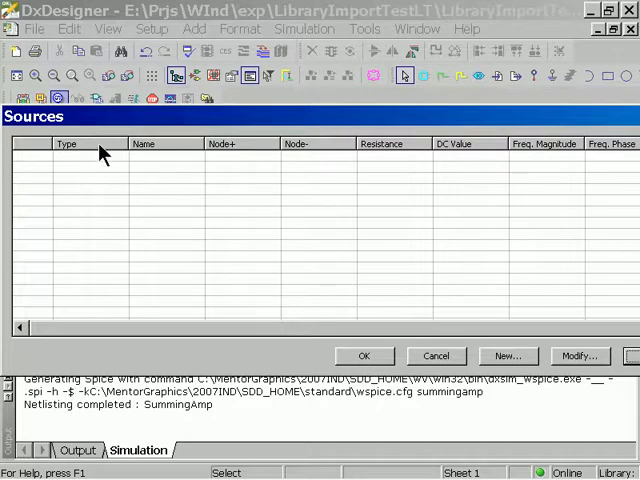
# Add DC voltage source DCPos at 15 on node DCPOS referenced to 0.
pyautogui.click(508, 356)
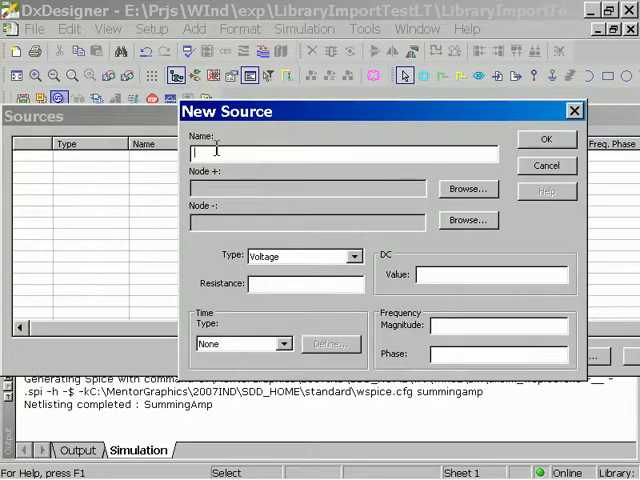
pyautogui.write('DCP')
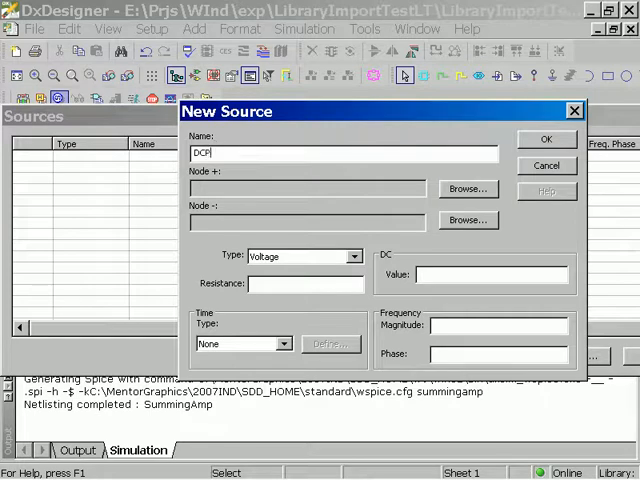
pyautogui.click(466, 188)
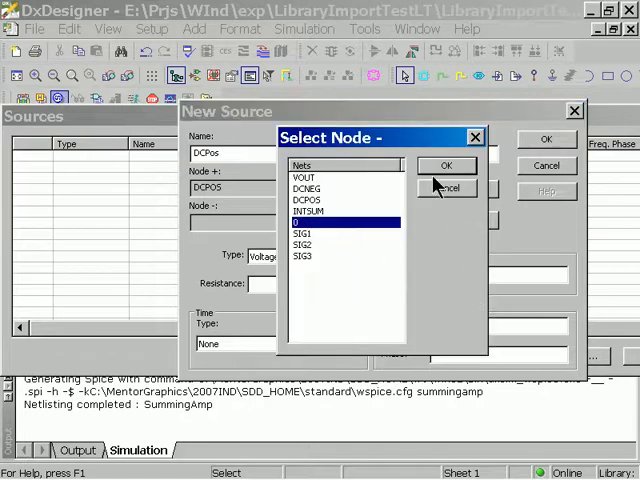
pyautogui.click(448, 164)
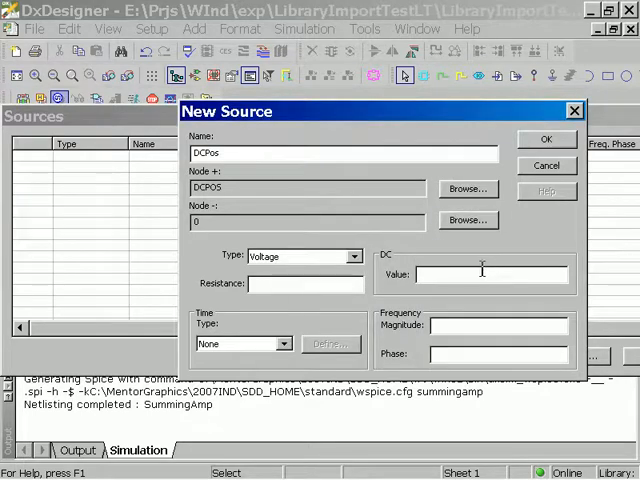
pyautogui.write('15')
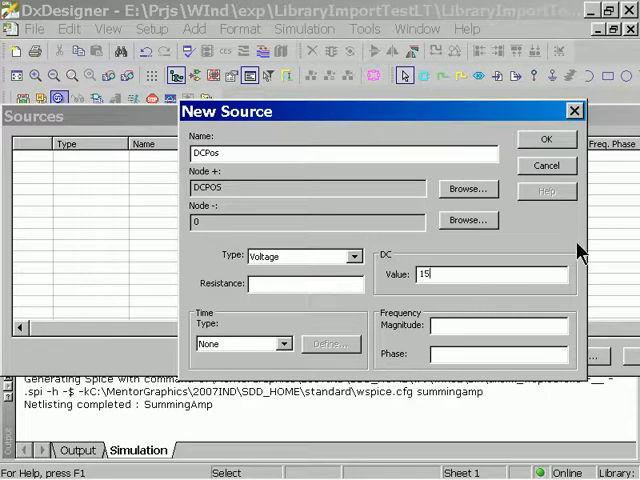
pyautogui.click(546, 138)
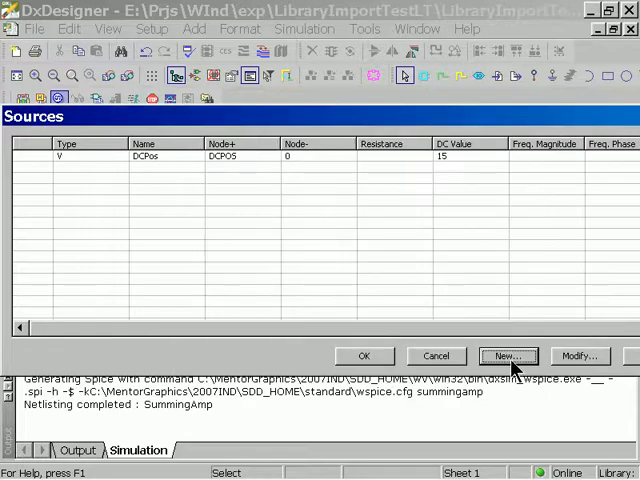
# Add DC voltage source DCneg at -15 on node DCNEG referenced to 0.
pyautogui.click(508, 356)
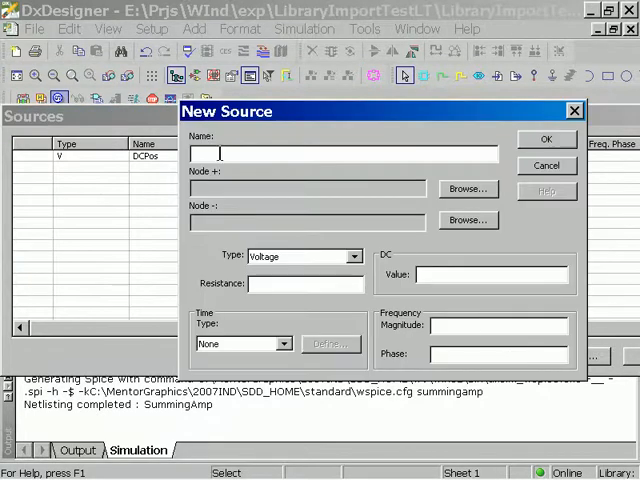
pyautogui.write('DCneI')
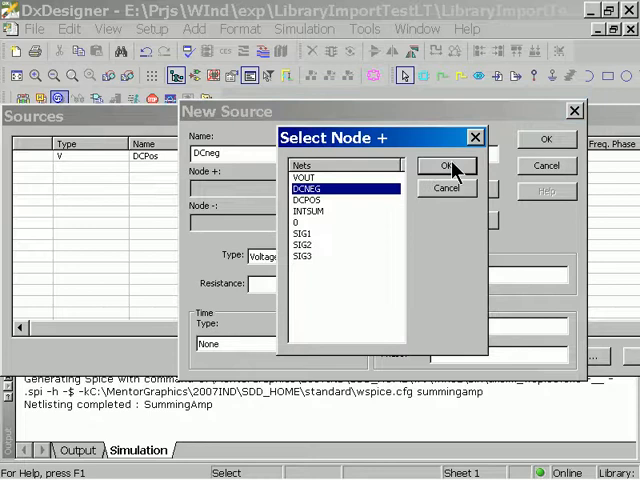
pyautogui.click(446, 164)
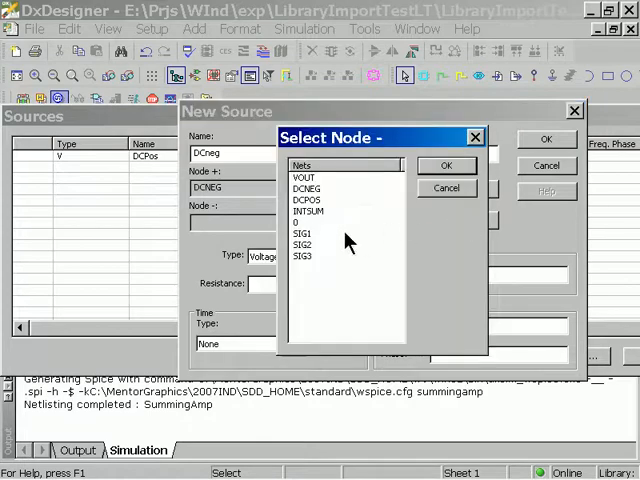
pyautogui.click(446, 164)
pyautogui.write('-')
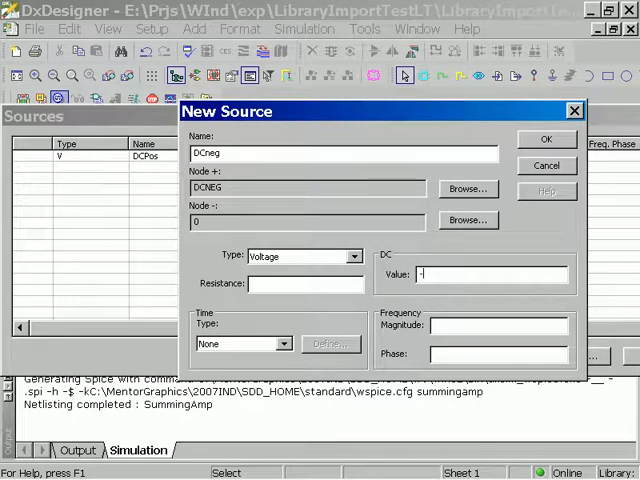
pyautogui.write('15')
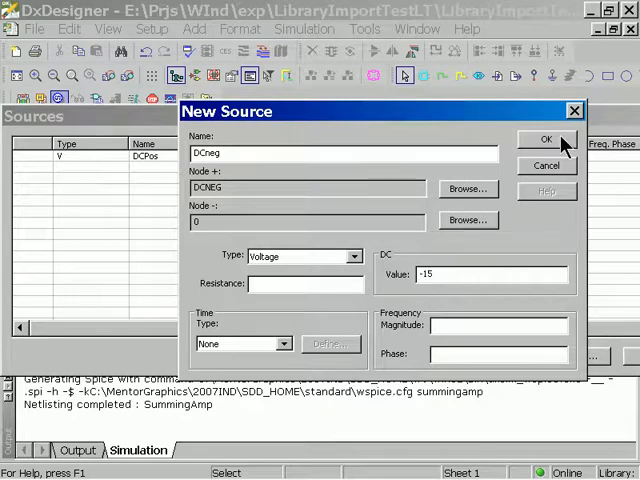
pyautogui.click(544, 140)
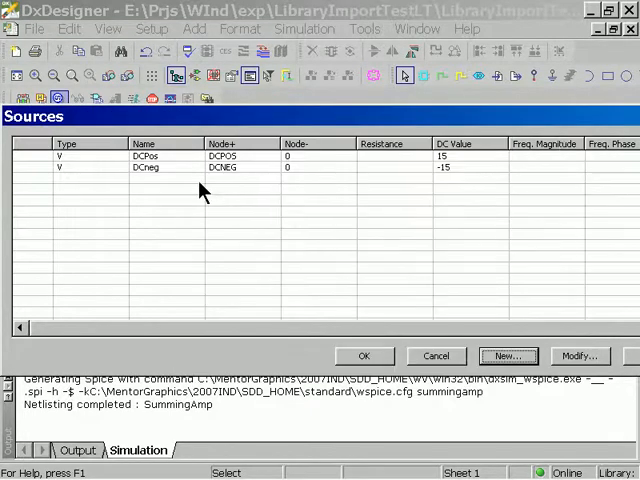
# Add sine source Wave1 on SIG1 to 0 with amplitude 6 at 30 Hz.
pyautogui.click(508, 356)
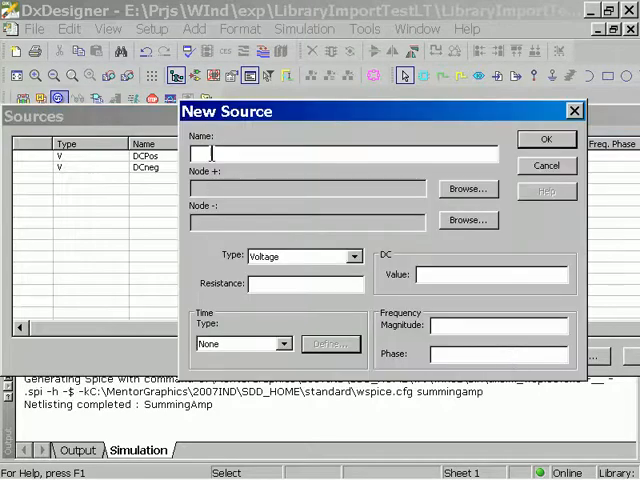
pyautogui.write('Wave1')
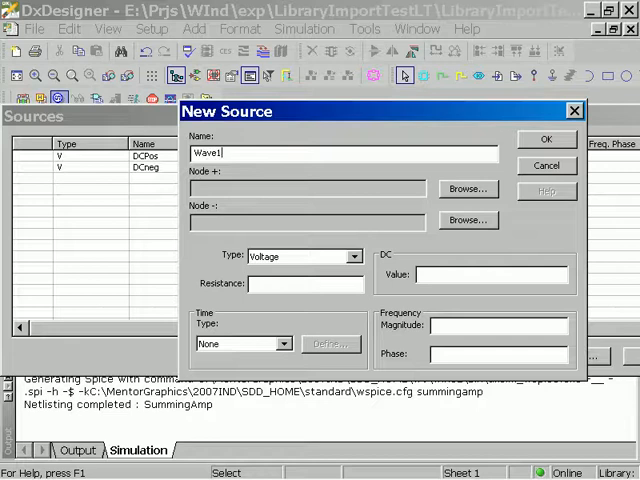
pyautogui.click(468, 188)
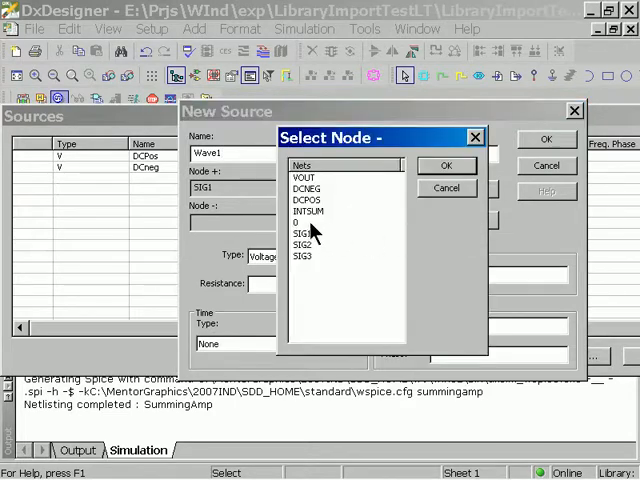
pyautogui.click(446, 164)
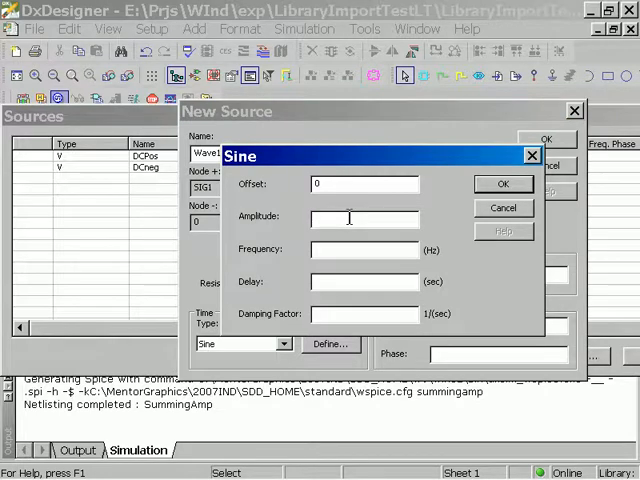
pyautogui.write('6')
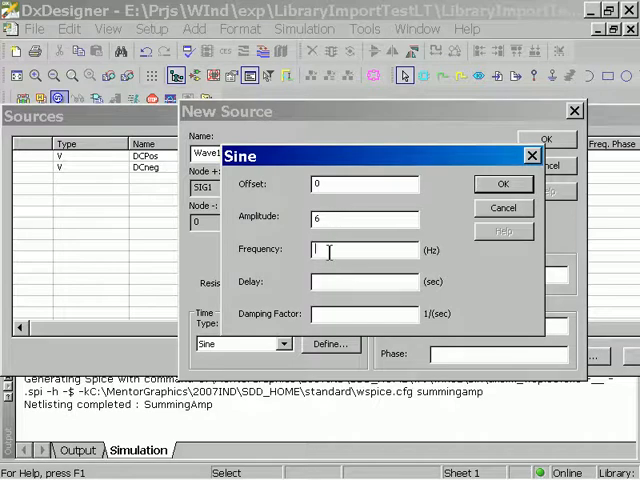
pyautogui.write('30')
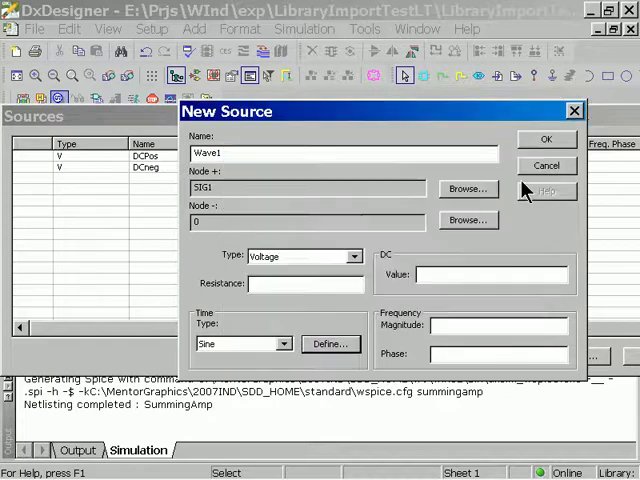
pyautogui.click(546, 140)
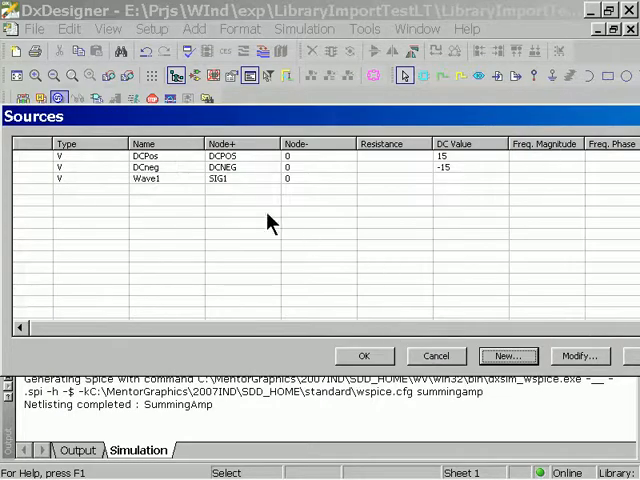
# Add sine source Wave2 on SIG2 with offset 0, amplitude 8 at 45 Hz.
pyautogui.click(508, 356)
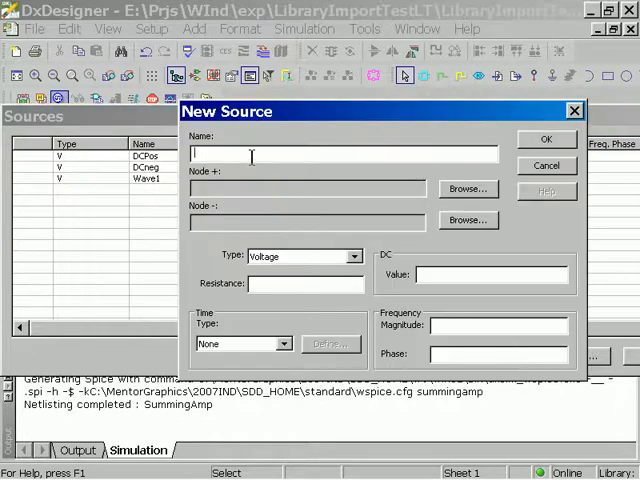
pyautogui.write('Wave2')
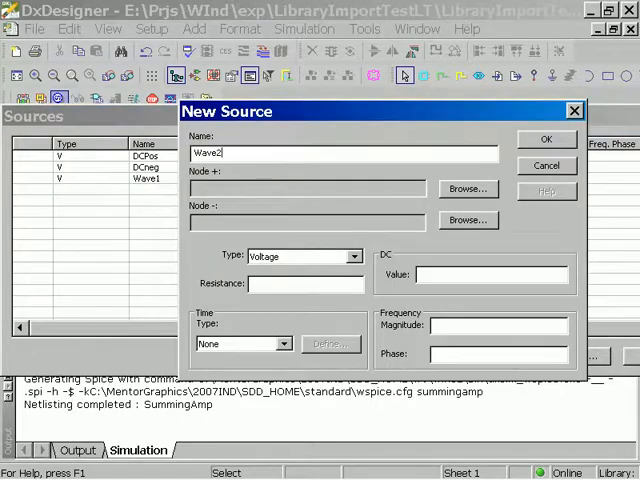
pyautogui.click(466, 188)
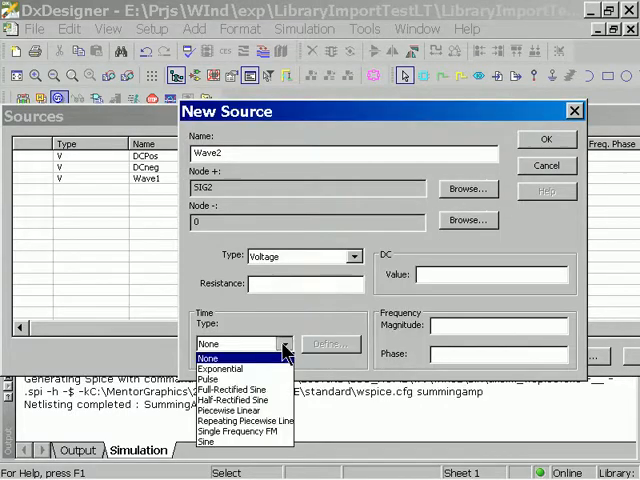
pyautogui.click(204, 440)
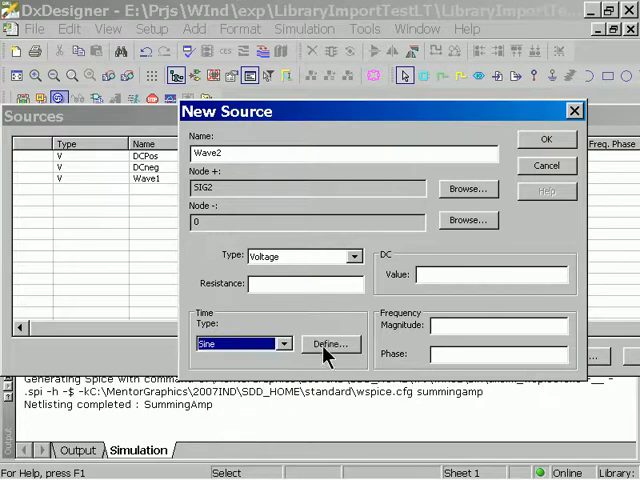
pyautogui.click(330, 344)
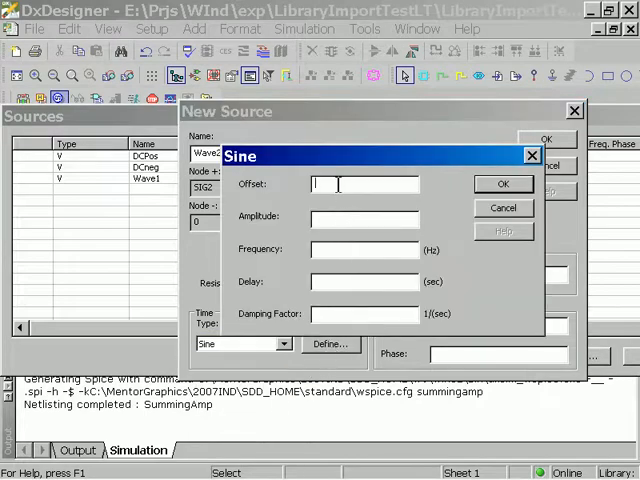
pyautogui.write('0')
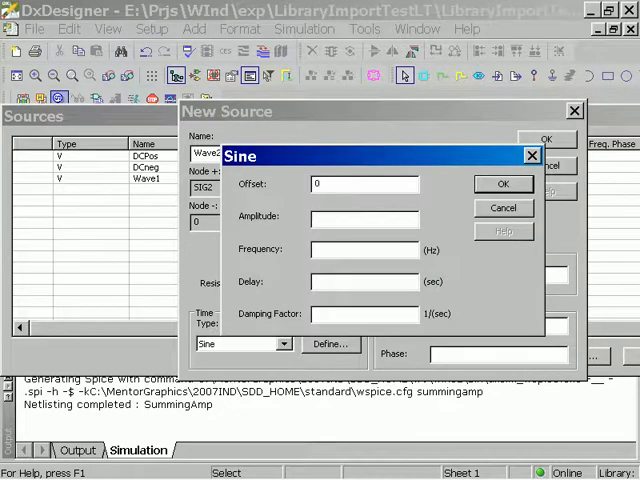
pyautogui.write('8')
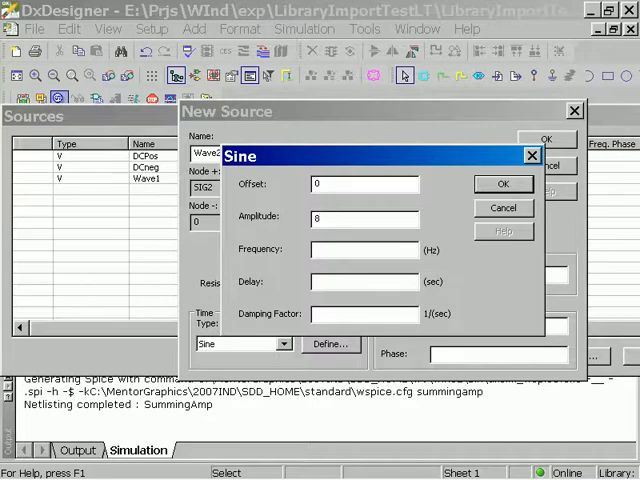
pyautogui.write('45')
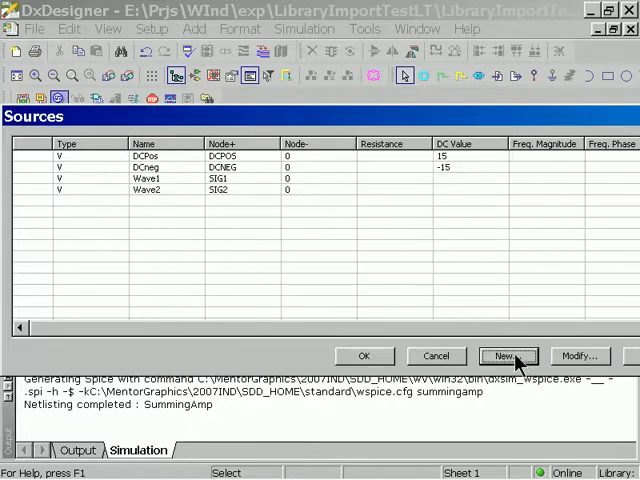
# Add sine source Wave3 on SIG3 with offset 0, amplitude 2 at 50 Hz.
pyautogui.click(508, 356)
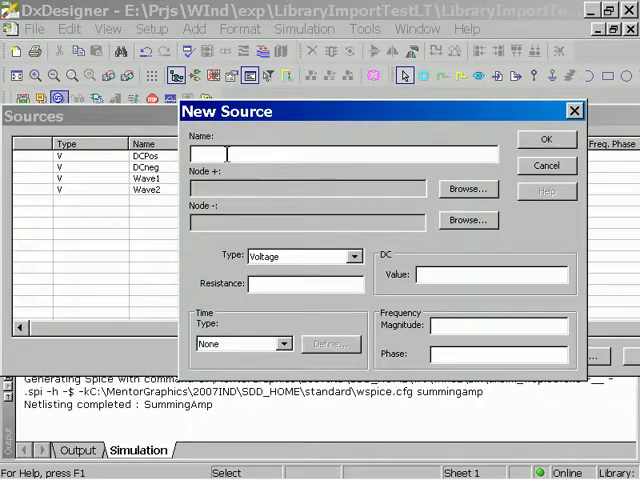
pyautogui.write('Wave3')
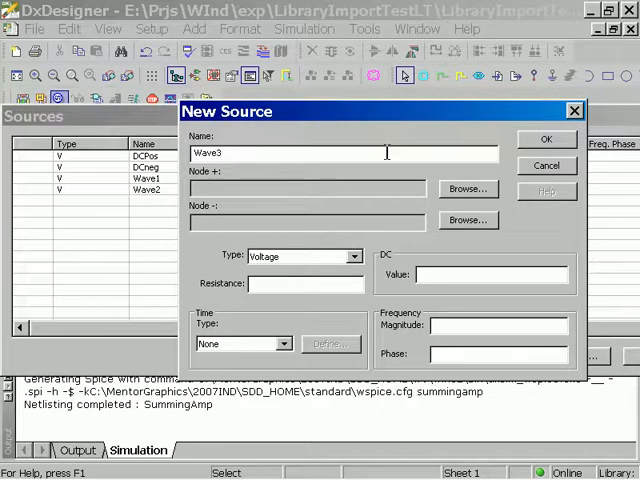
pyautogui.click(466, 188)
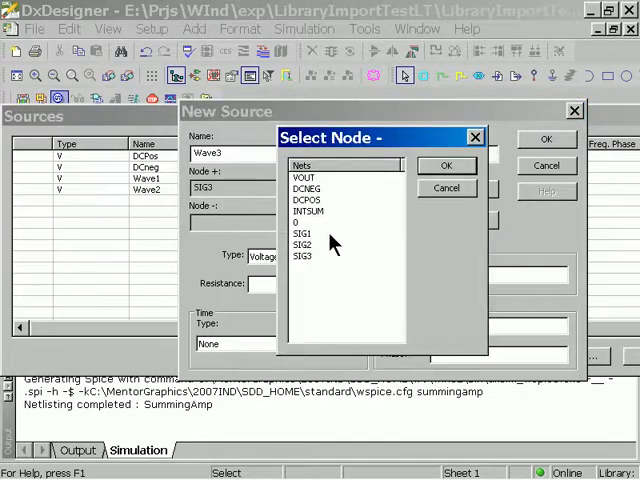
pyautogui.click(448, 164)
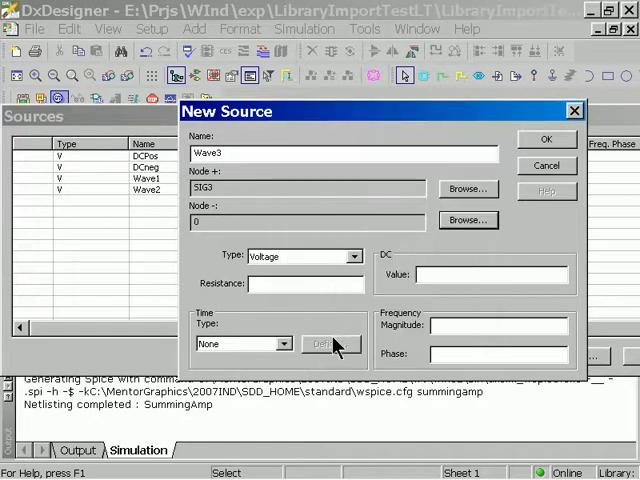
pyautogui.click(330, 344)
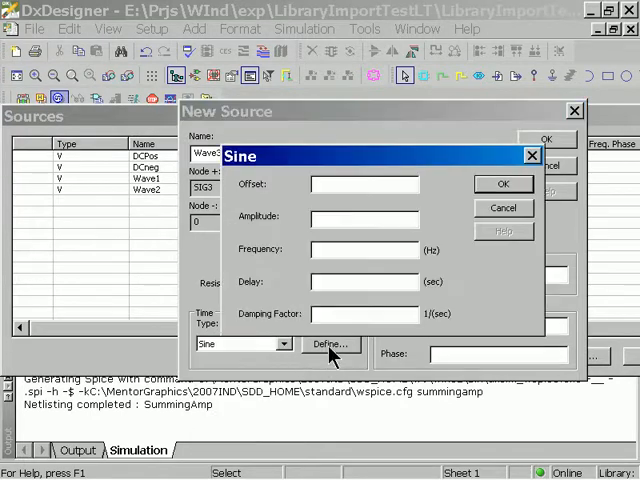
pyautogui.write('0')
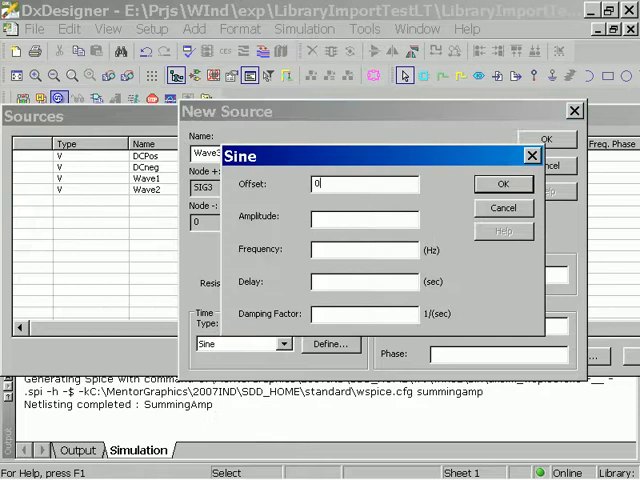
pyautogui.write('2')
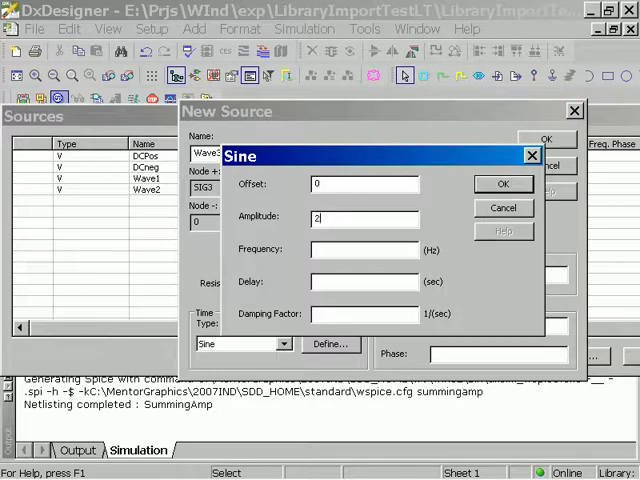
pyautogui.write('50')
pyautogui.click(366, 314)
pyautogui.write('0')
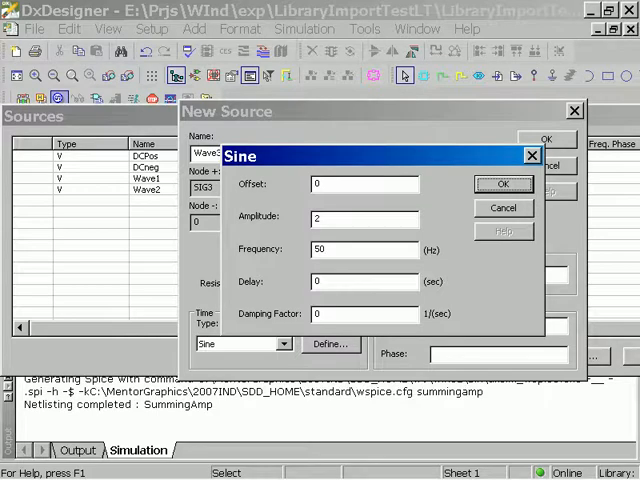
pyautogui.click(504, 184)
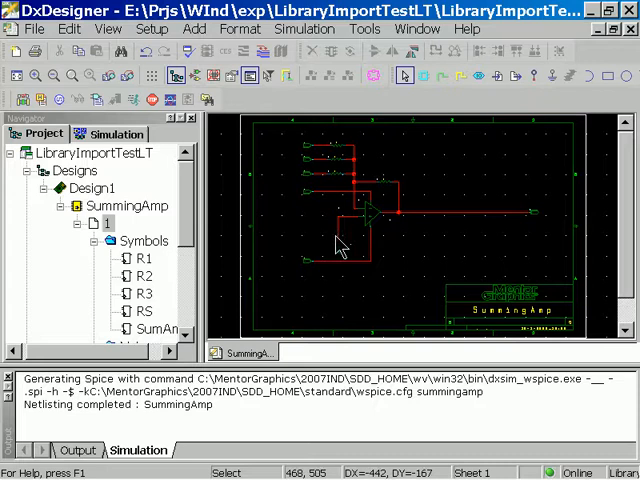
pyautogui.moveTo(338, 248)
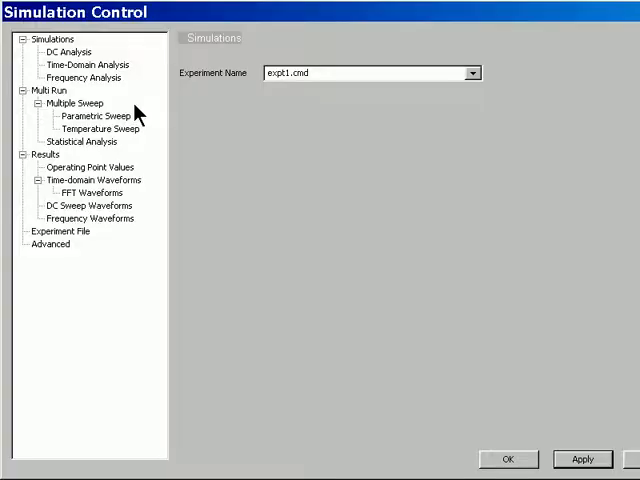
pyautogui.moveTo(400, 112)
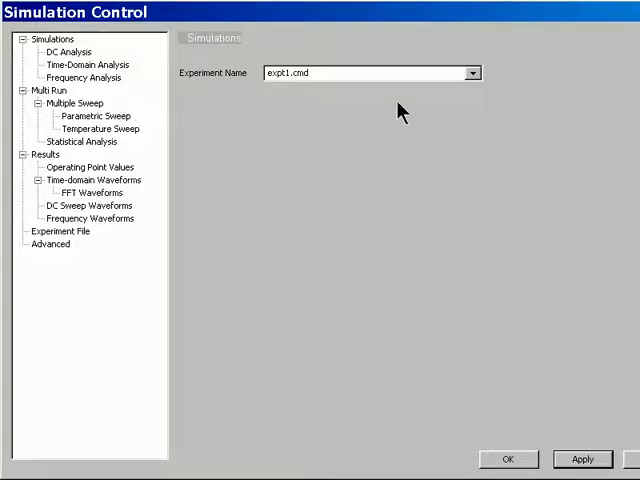
# Replace the experiment name exp3.cmd with test2.cmd in Simulation Control.
pyautogui.tripleClick(290, 72)
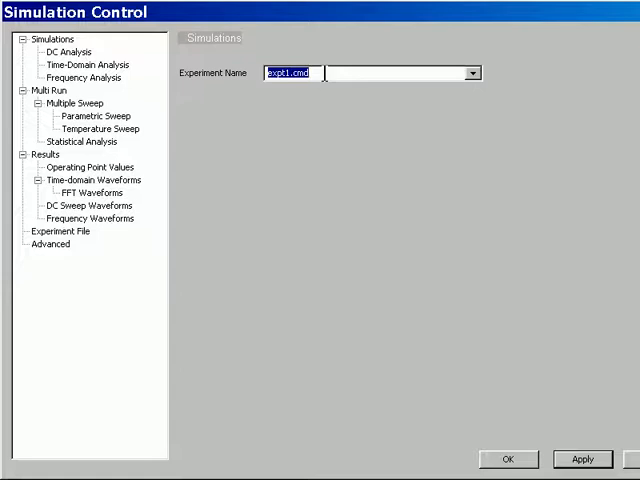
pyautogui.write('test2')
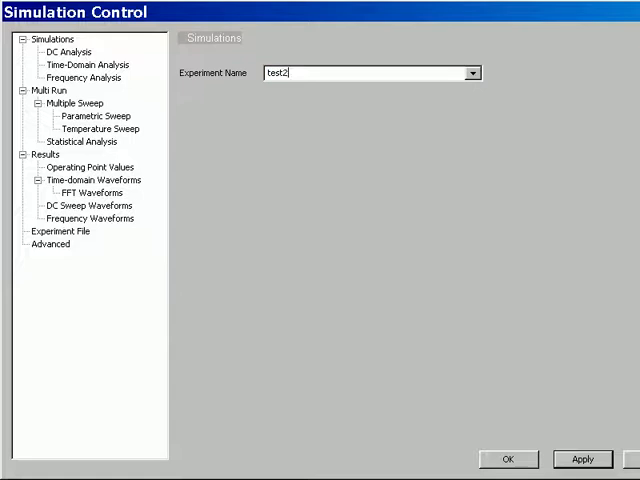
pyautogui.write('.')
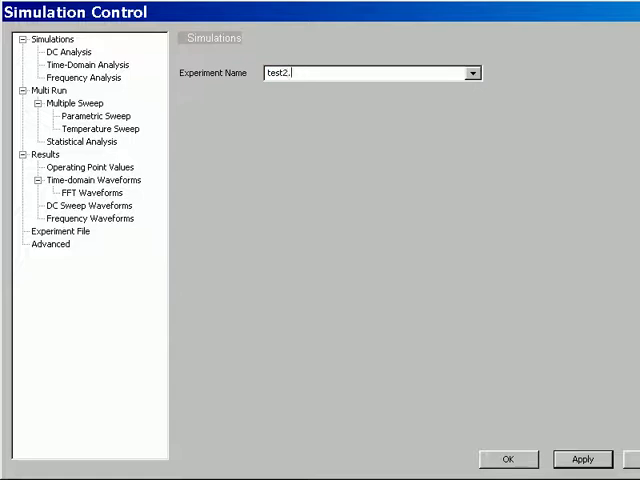
pyautogui.write('cmd')
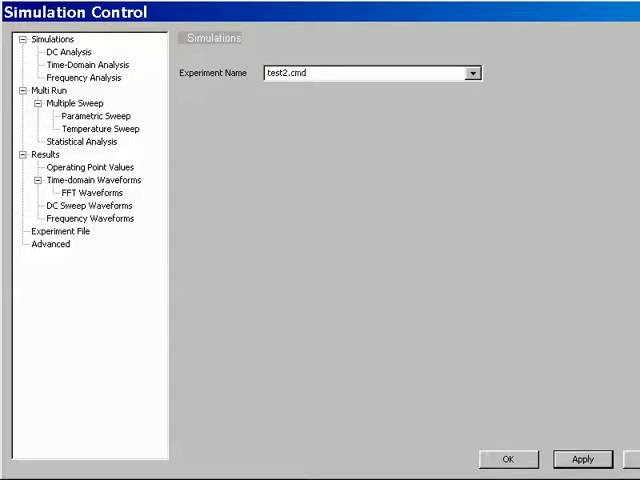
pyautogui.moveTo(172, 90)
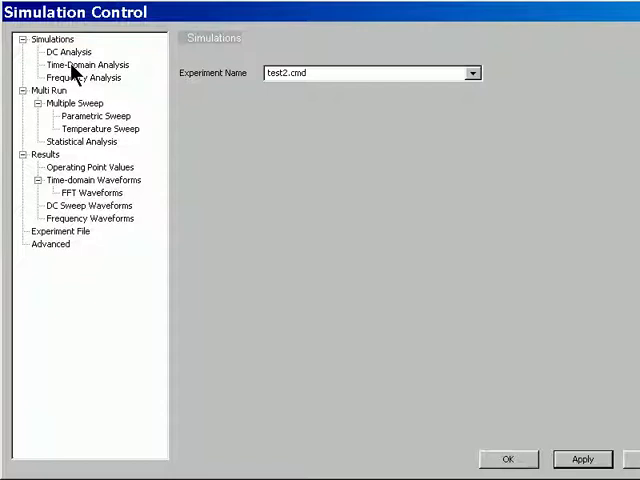
# Enable time-domain analysis from 0 to 1 s and confirm to run the simulation.
pyautogui.click(86, 64)
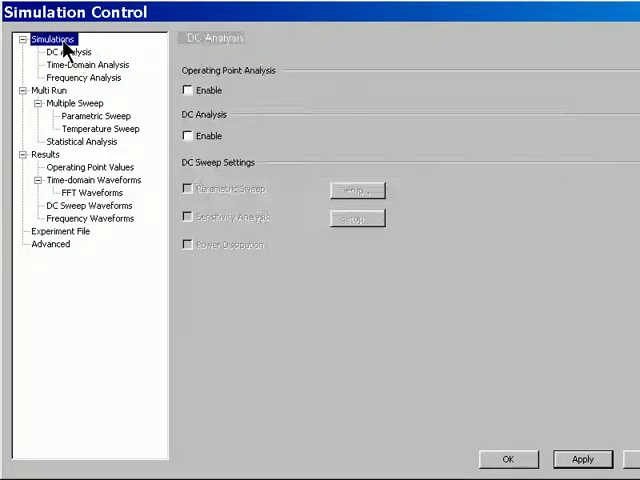
pyautogui.click(84, 64)
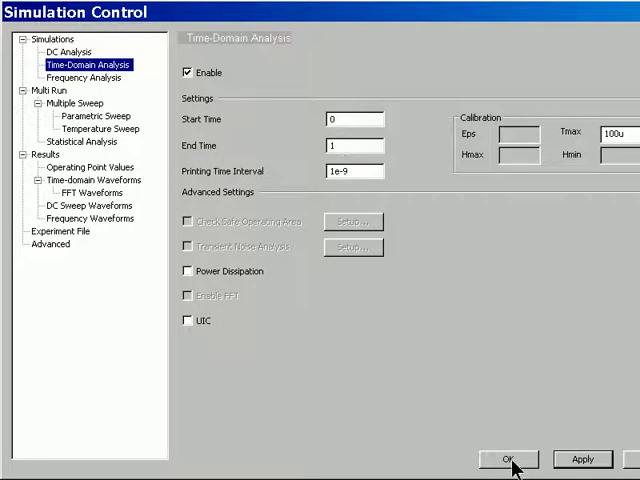
pyautogui.click(510, 460)
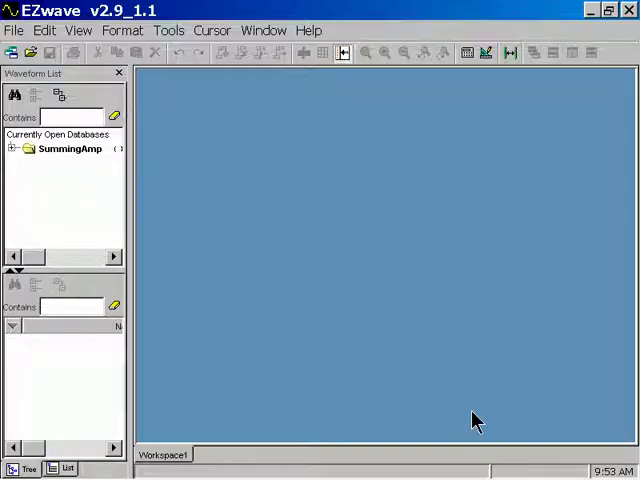
# Plot V(vout) from the SummingAmp TRAN results and add V(sig1), V(sig2), V(sig3) to Wave:1.
pyautogui.click(10, 148)
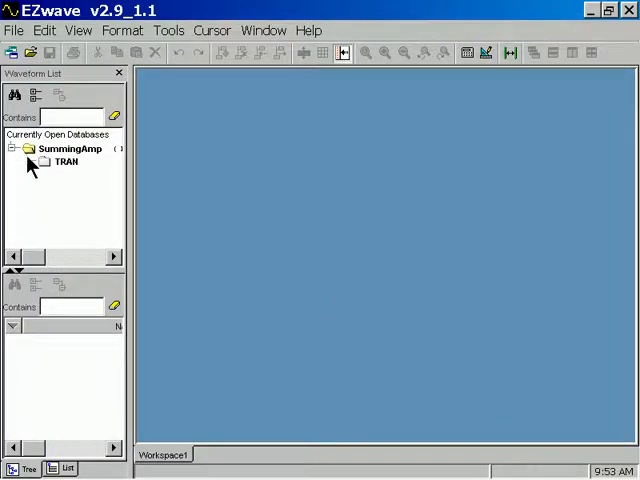
pyautogui.click(66, 160)
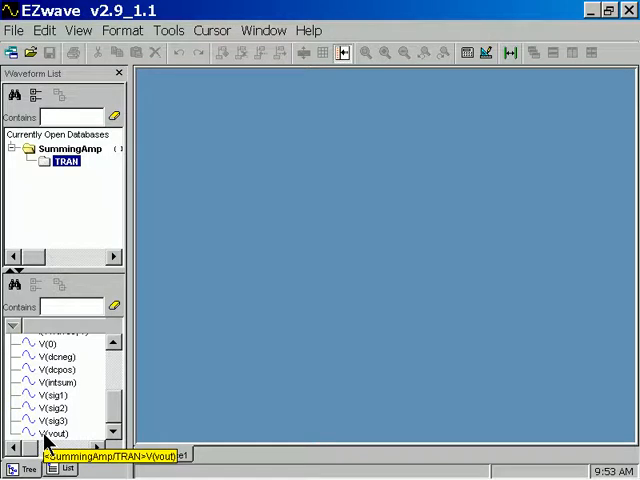
pyautogui.doubleClick(58, 434)
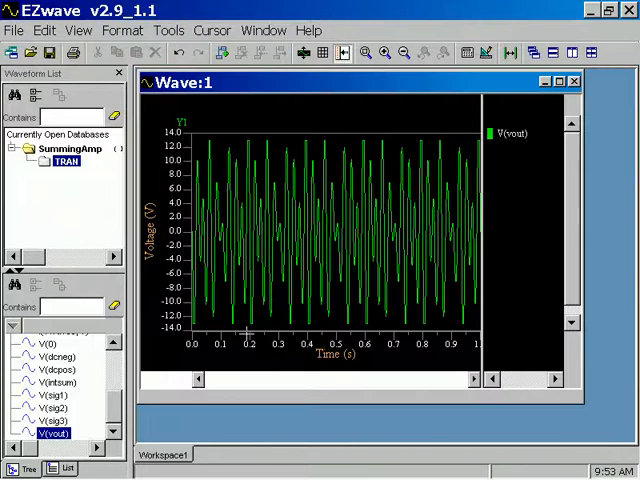
pyautogui.click(56, 420)
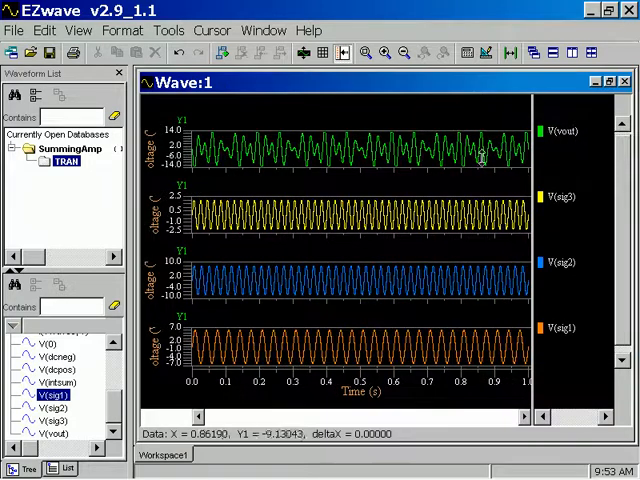
pyautogui.moveTo(336, 332)
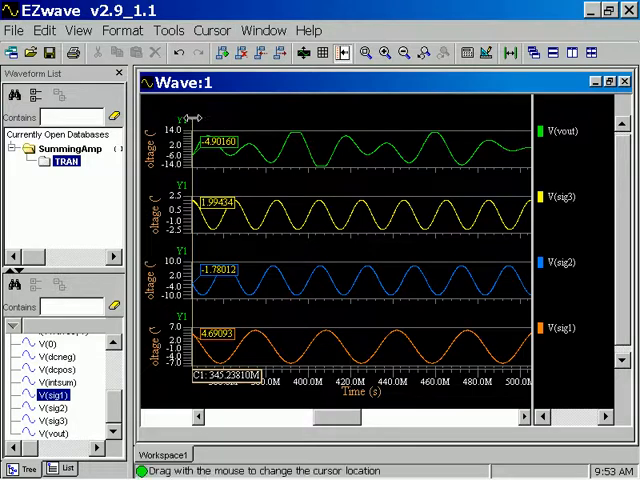
# Move the measurement cursor to a new time and read the output and input voltages.
pyautogui.moveTo(196, 120); pyautogui.dragTo(240, 120)
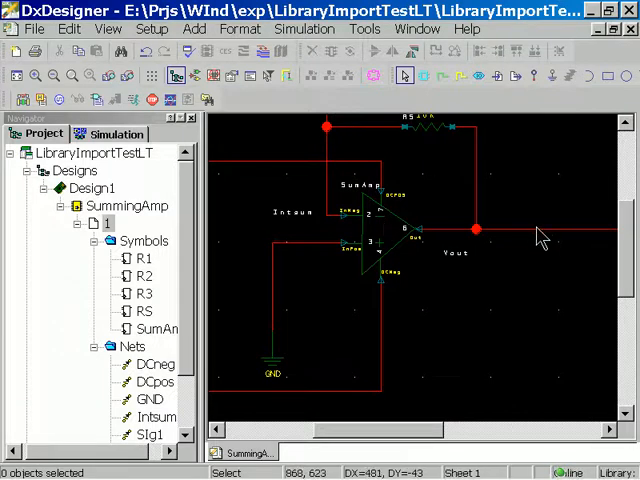
pyautogui.click(16, 76)
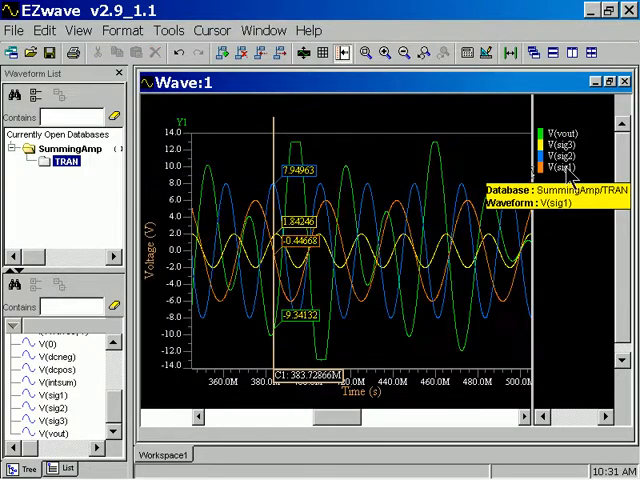
pyautogui.moveTo(284, 54)
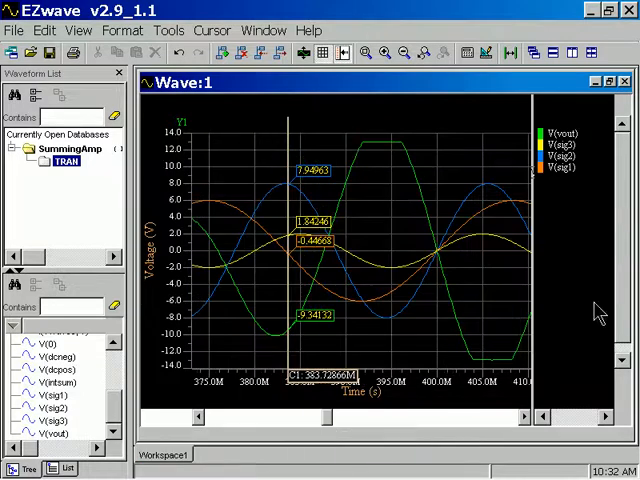
pyautogui.moveTo(576, 136)
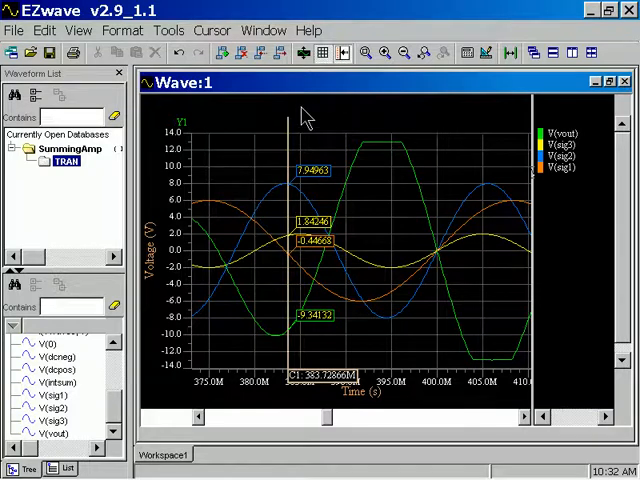
# Read the overlaid voltages with the cursor at the output's peak and an earlier instant.
pyautogui.moveTo(288, 116); pyautogui.dragTo(384, 126)
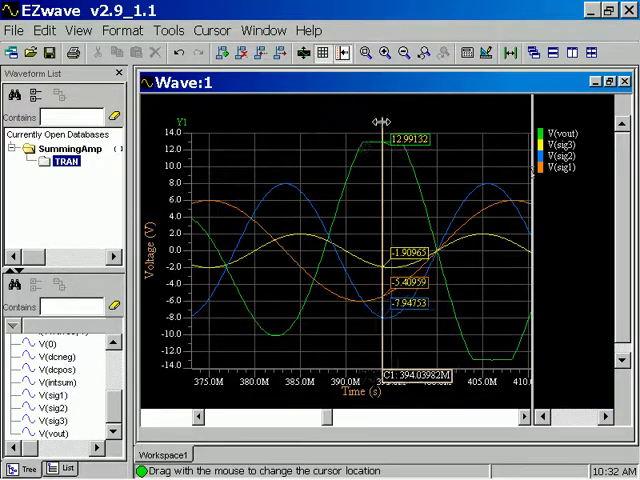
pyautogui.moveTo(378, 120); pyautogui.dragTo(382, 120)
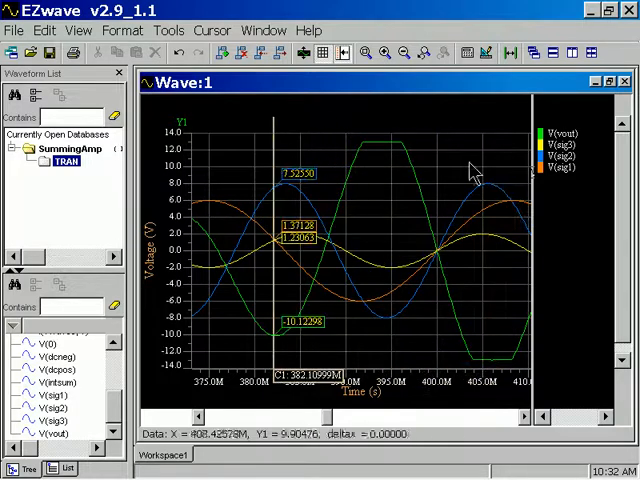
pyautogui.click(32, 364)
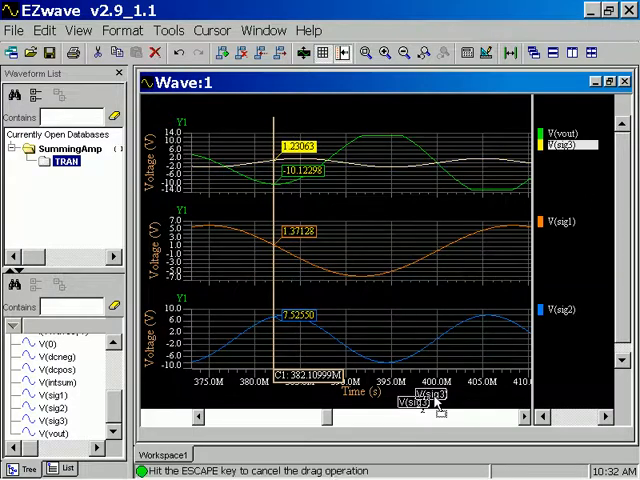
# Minimize Wave:1 and show V(vout) in a new Wave:2 window.
pyautogui.click(600, 84)
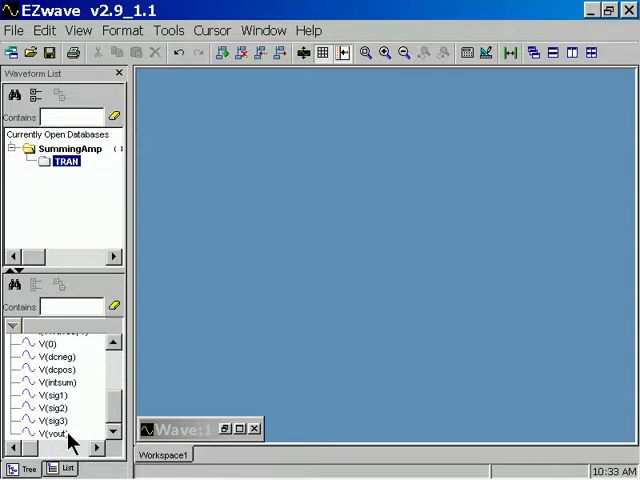
pyautogui.moveTo(60, 434)
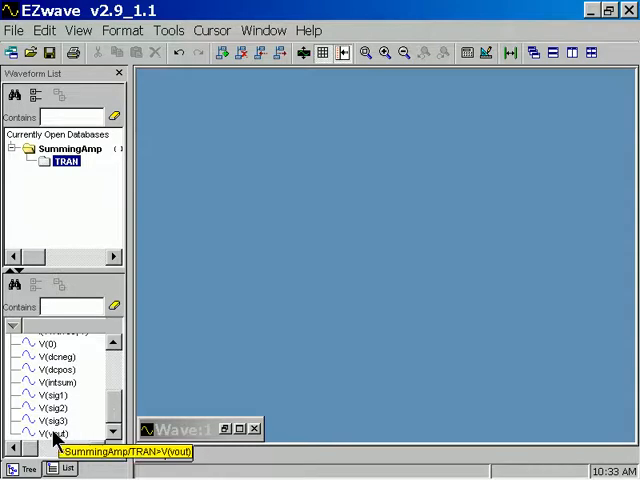
pyautogui.doubleClick(58, 436)
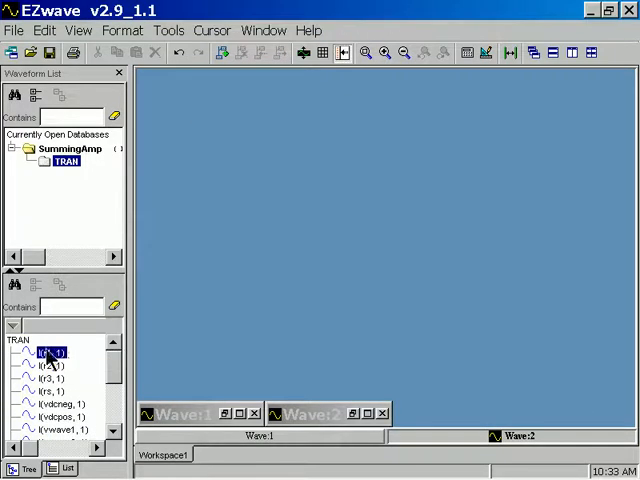
pyautogui.scroll(-3)
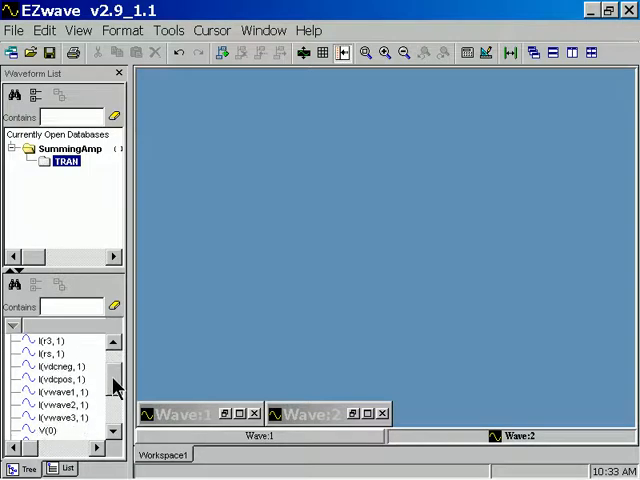